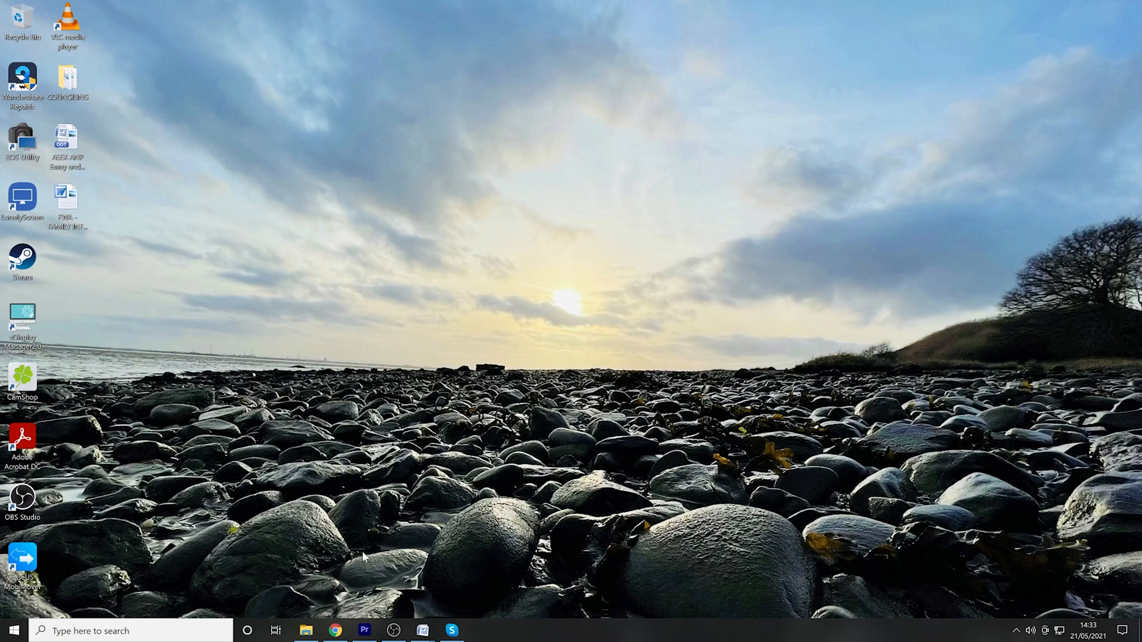
# Step: Launch Google Chrome from the taskbar and open its three-dot menu
pyautogui.click(334, 630)
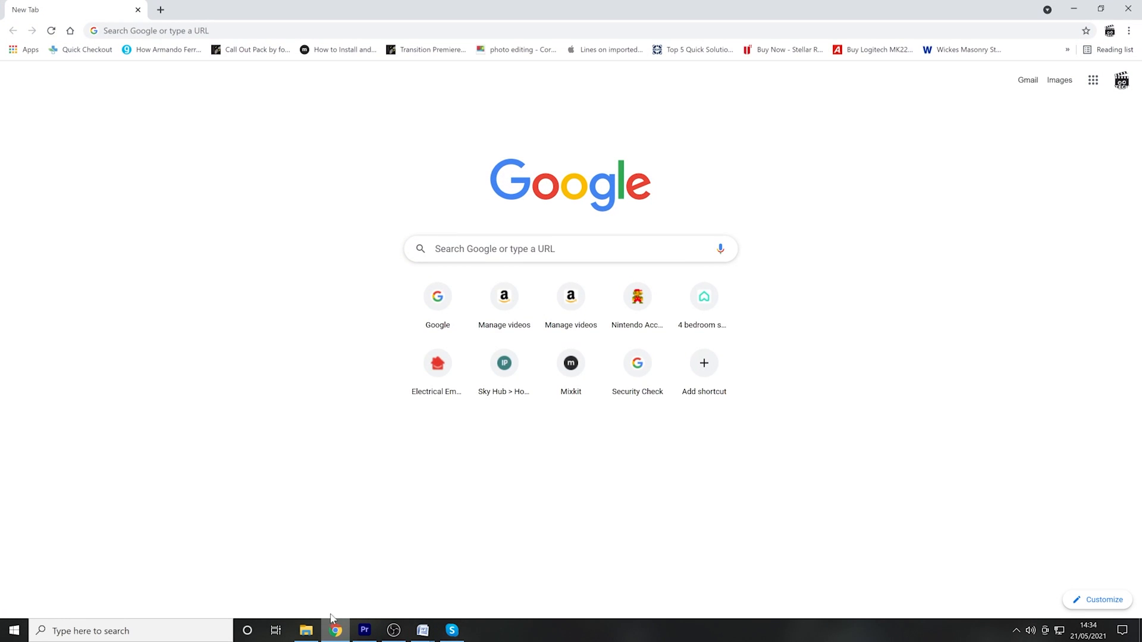
pyautogui.moveTo(321, 379)
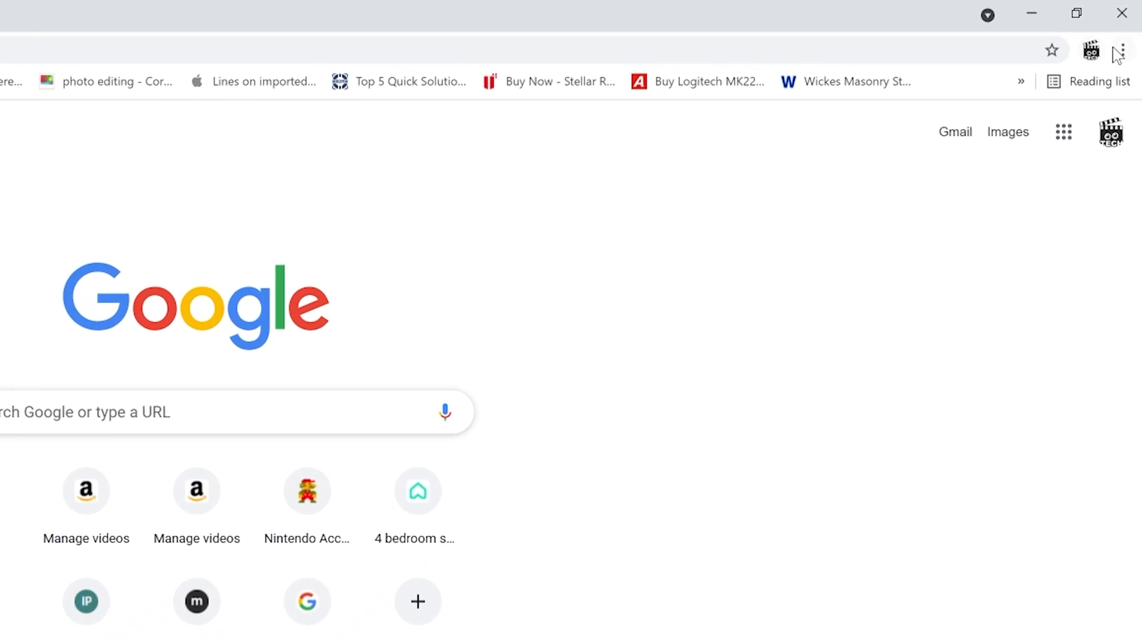
pyautogui.click(1120, 49)
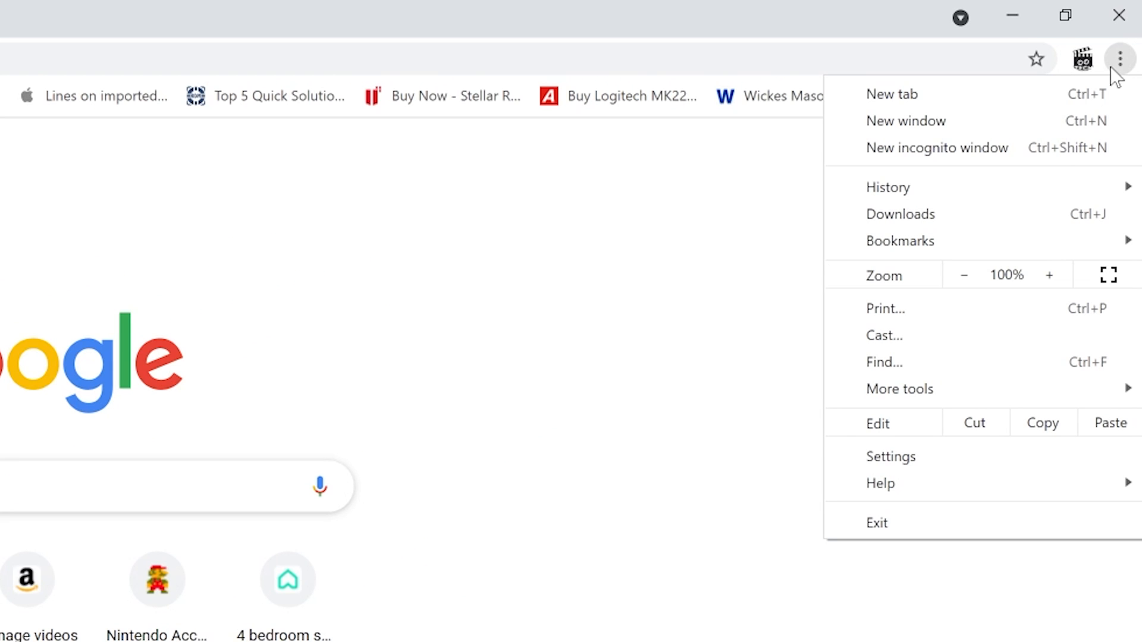
pyautogui.moveTo(890, 457)
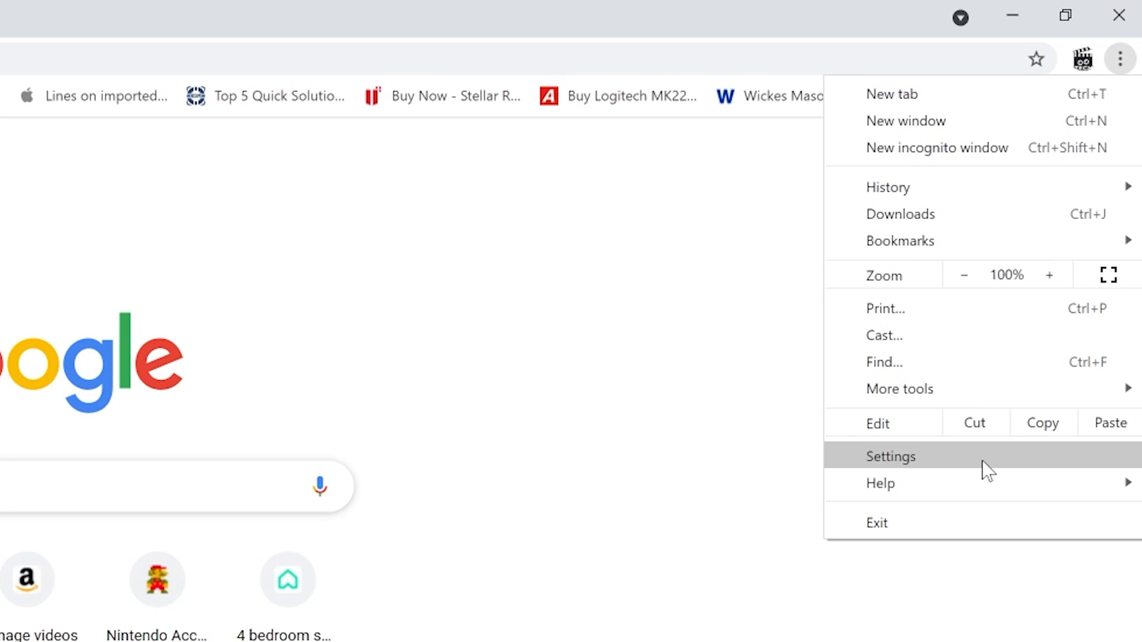
# Step: In Settings > Advanced > System, turn off 'Use hardware acceleration when available'
pyautogui.click(890, 456)
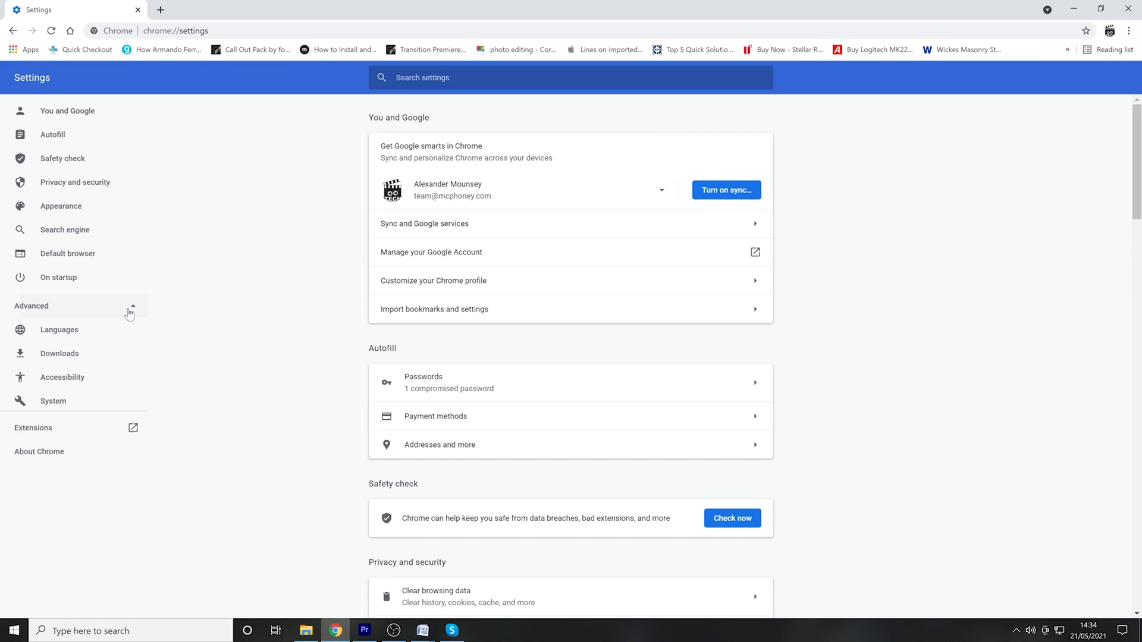
pyautogui.click(31, 305)
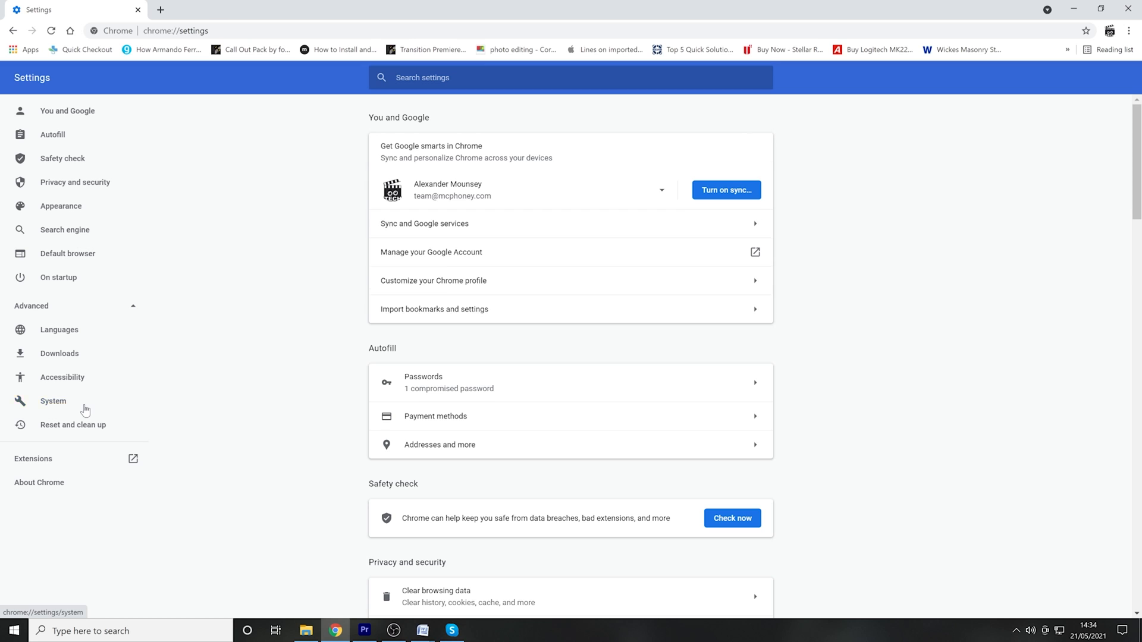
pyautogui.click(53, 401)
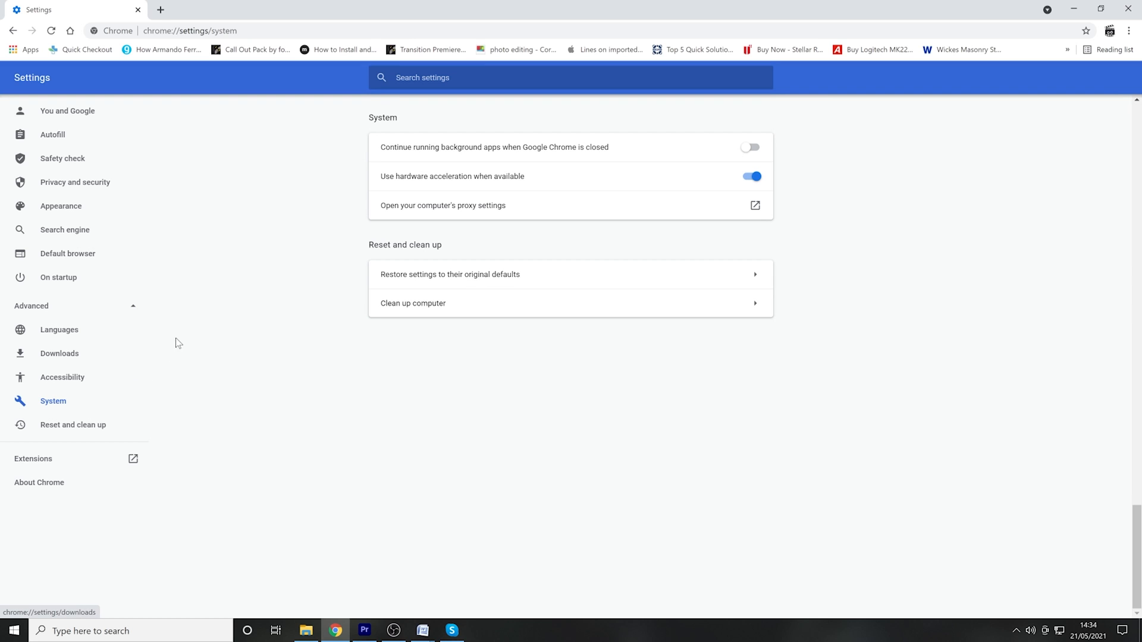
pyautogui.moveTo(395, 192)
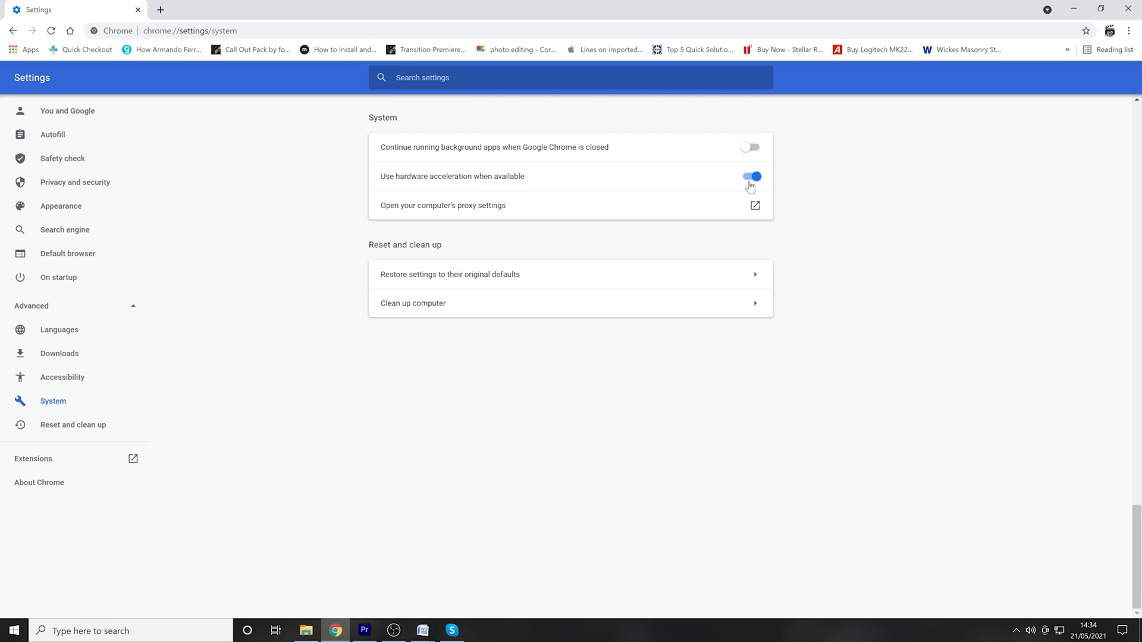
pyautogui.click(750, 176)
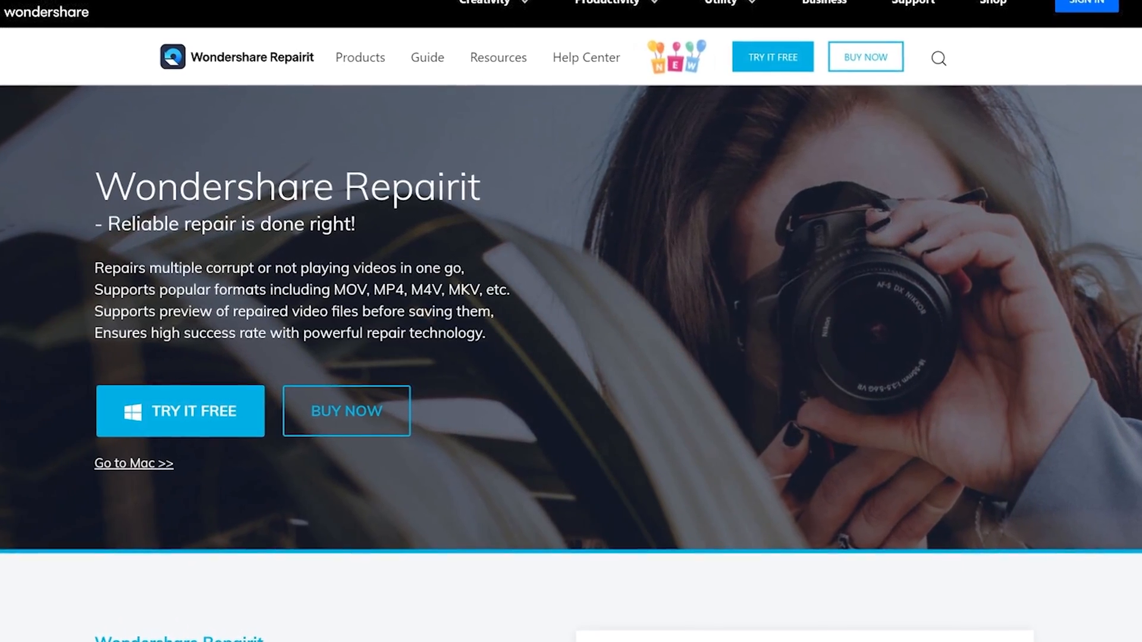
# Step: Browse the Repairit product page and download the free Windows trial
pyautogui.scroll(-3)
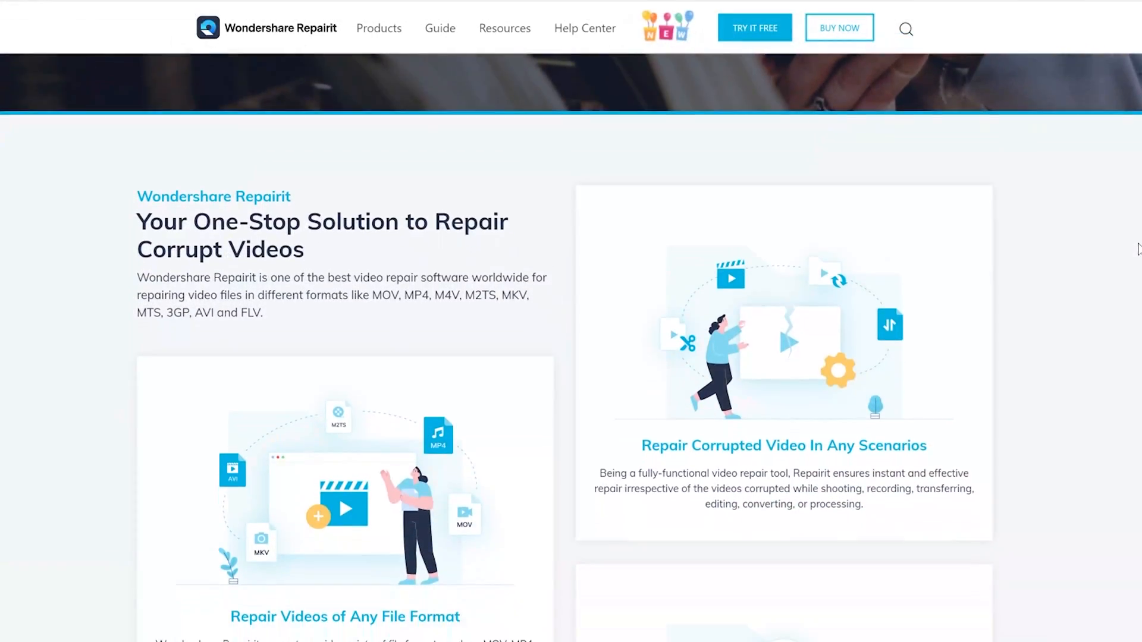
pyautogui.scroll(-3)
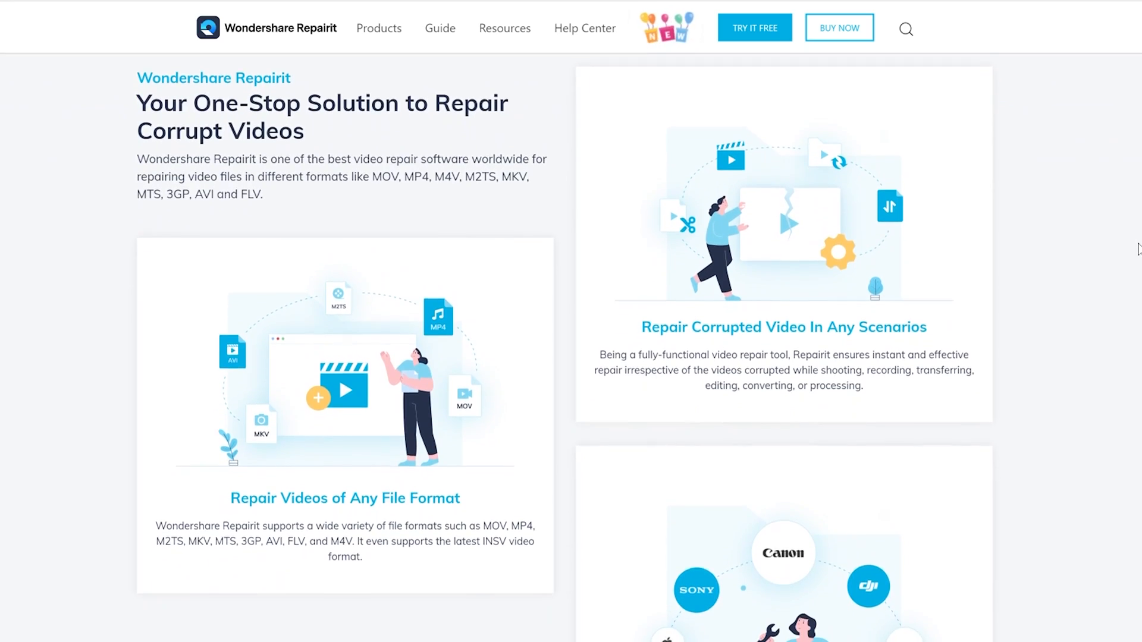
pyautogui.scroll(-3)
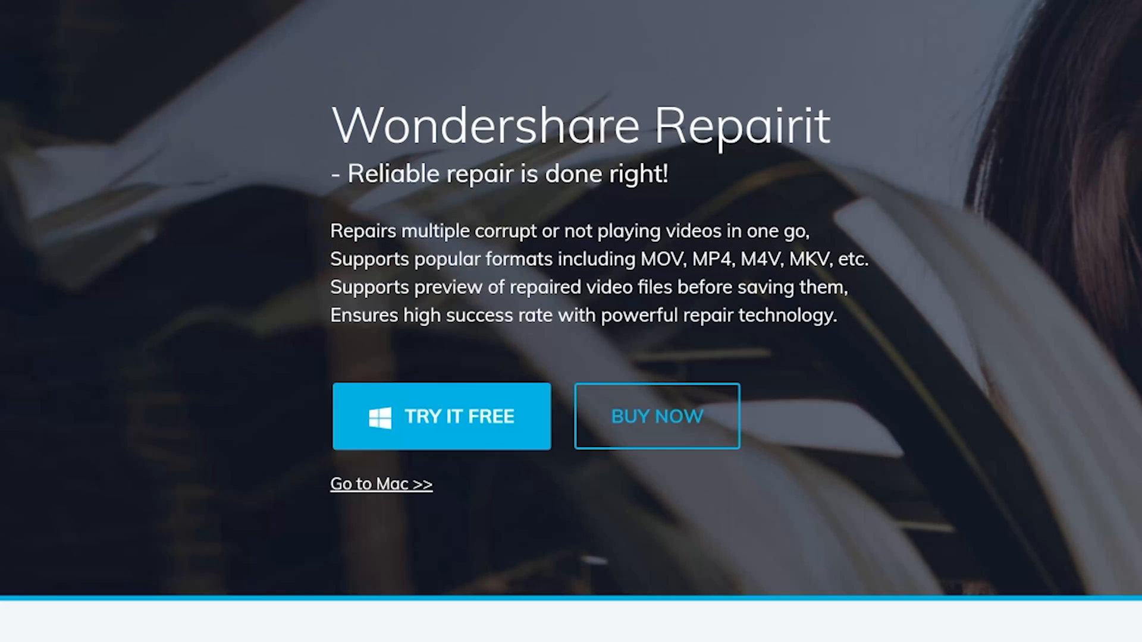
pyautogui.click(381, 483)
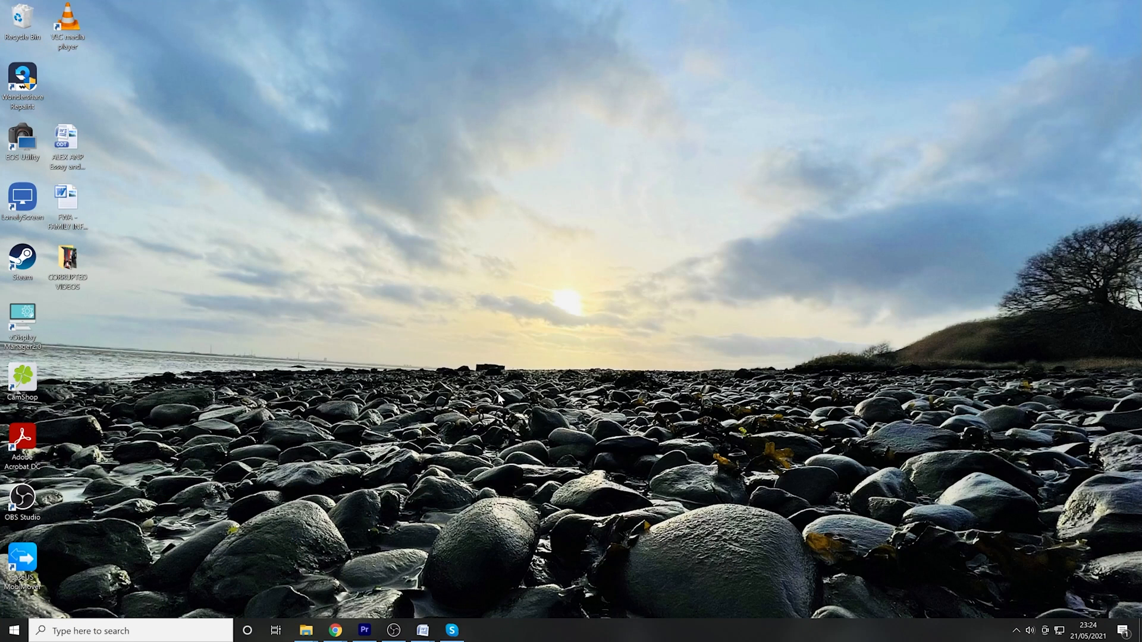
# Step: Launch Repairit and add DSCF0055.MOV and DSCF0072.MOV from the CORRUPTED VIDEOS folder
pyautogui.doubleClick(22, 81)
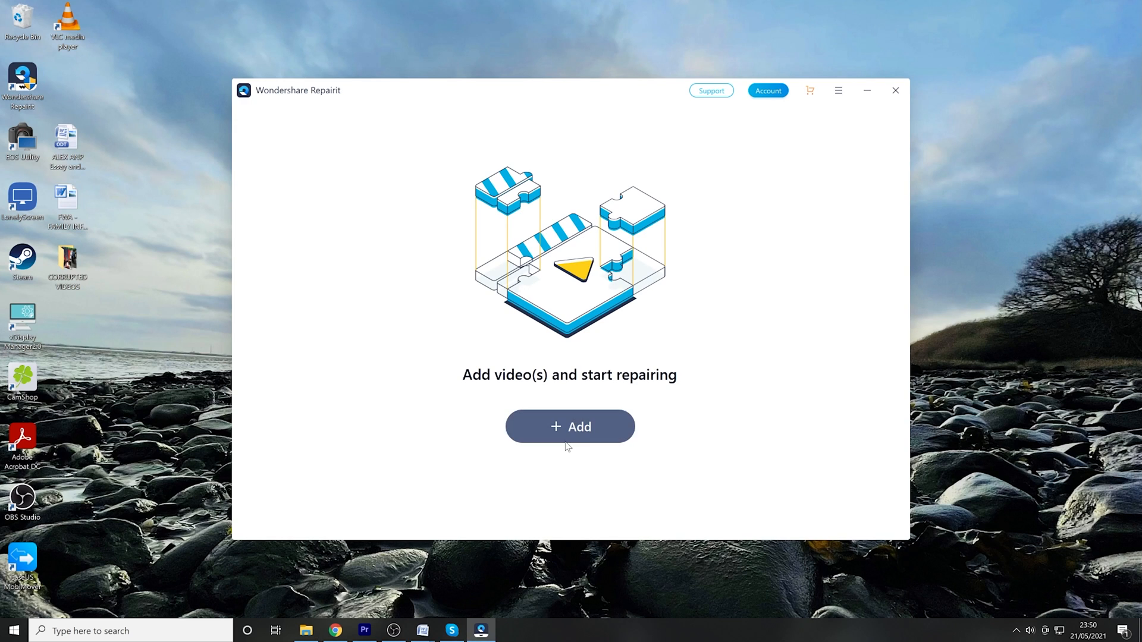
pyautogui.click(570, 427)
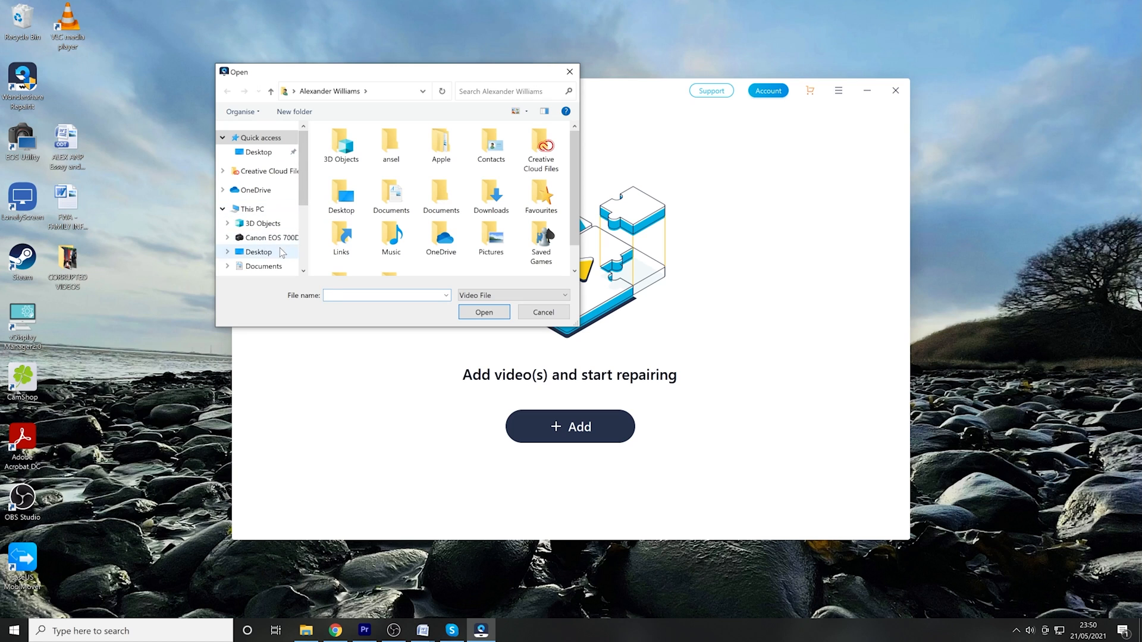
pyautogui.doubleClick(258, 251)
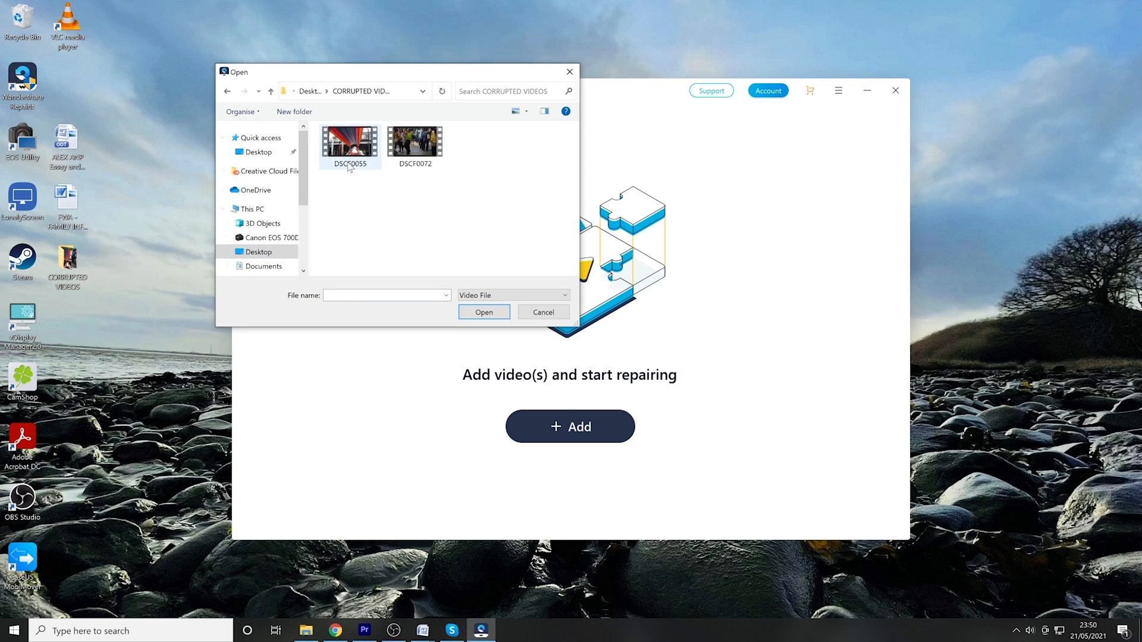
pyautogui.click(414, 142)
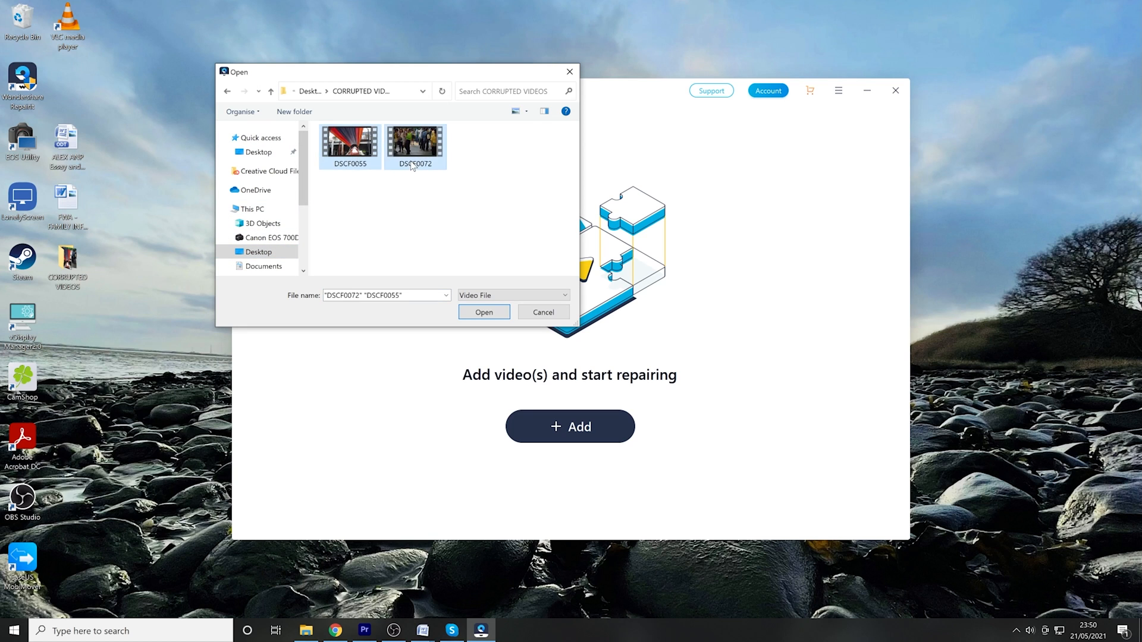
pyautogui.click(483, 312)
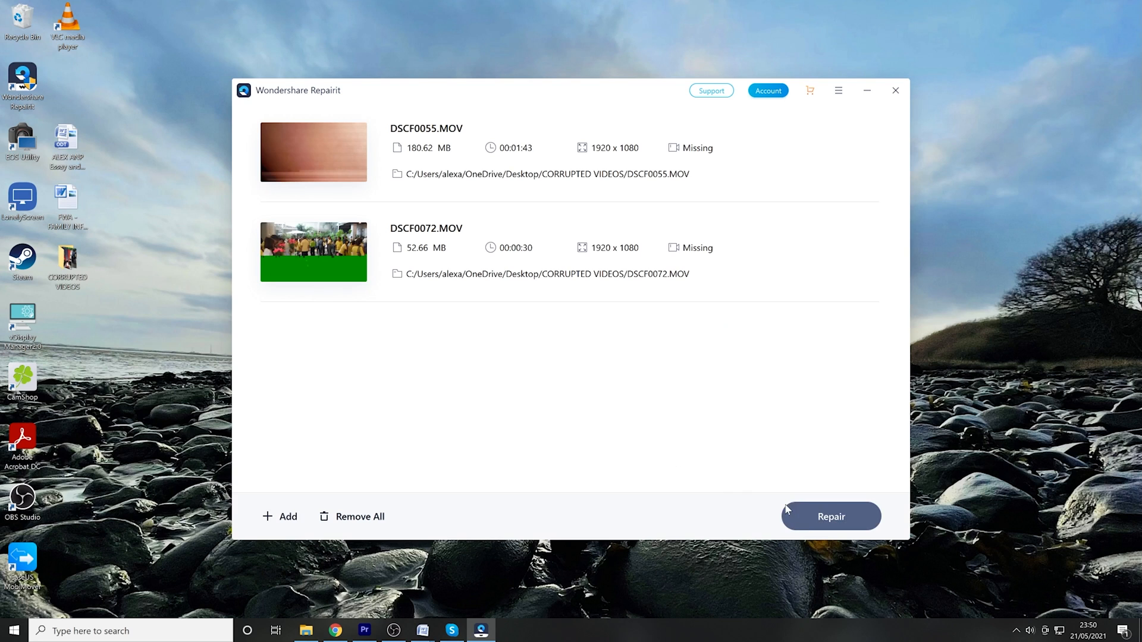
# Step: Run Repair on both MOV videos and dismiss the success message
pyautogui.click(830, 517)
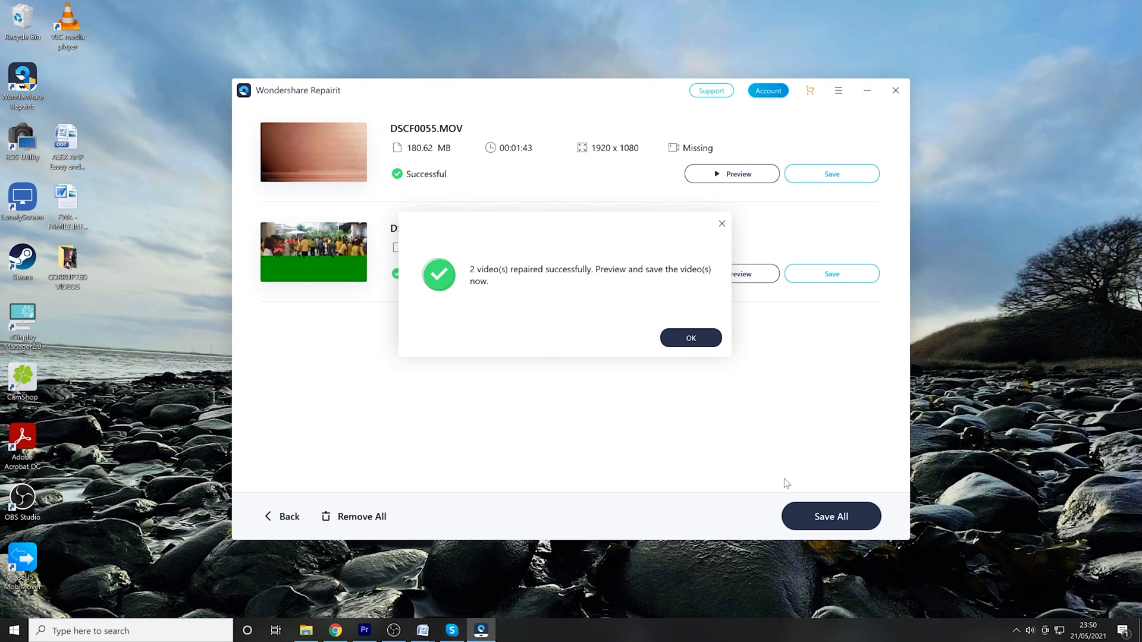
pyautogui.click(690, 337)
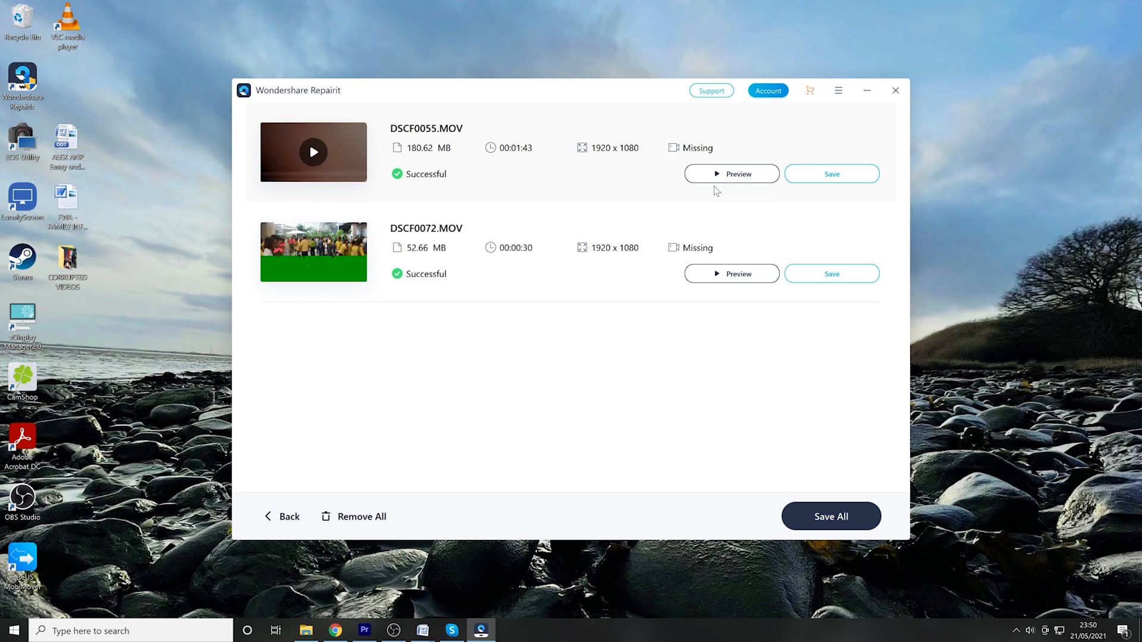
# Step: Preview repaired DSCF0055.MOV, then save it to the chosen location
pyautogui.click(731, 173)
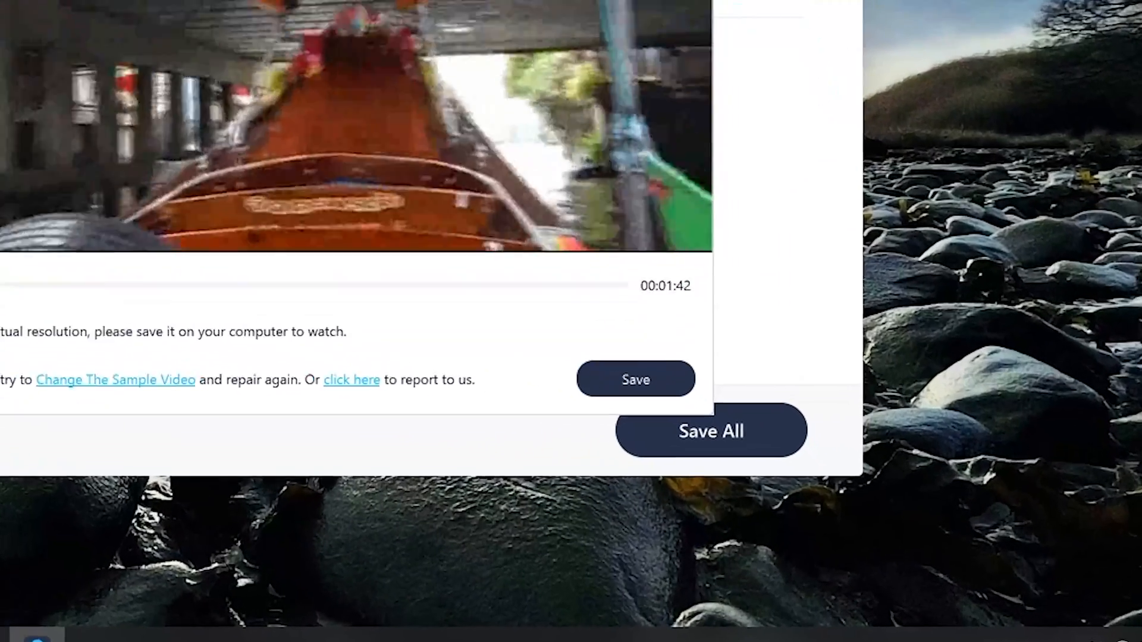
pyautogui.click(710, 430)
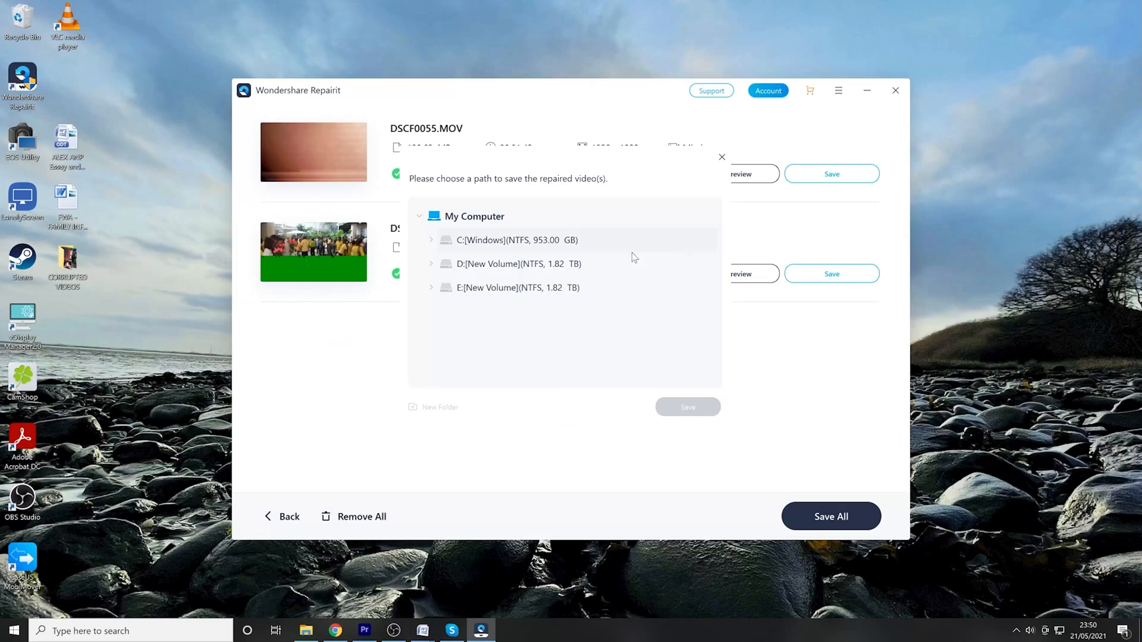
pyautogui.click(687, 407)
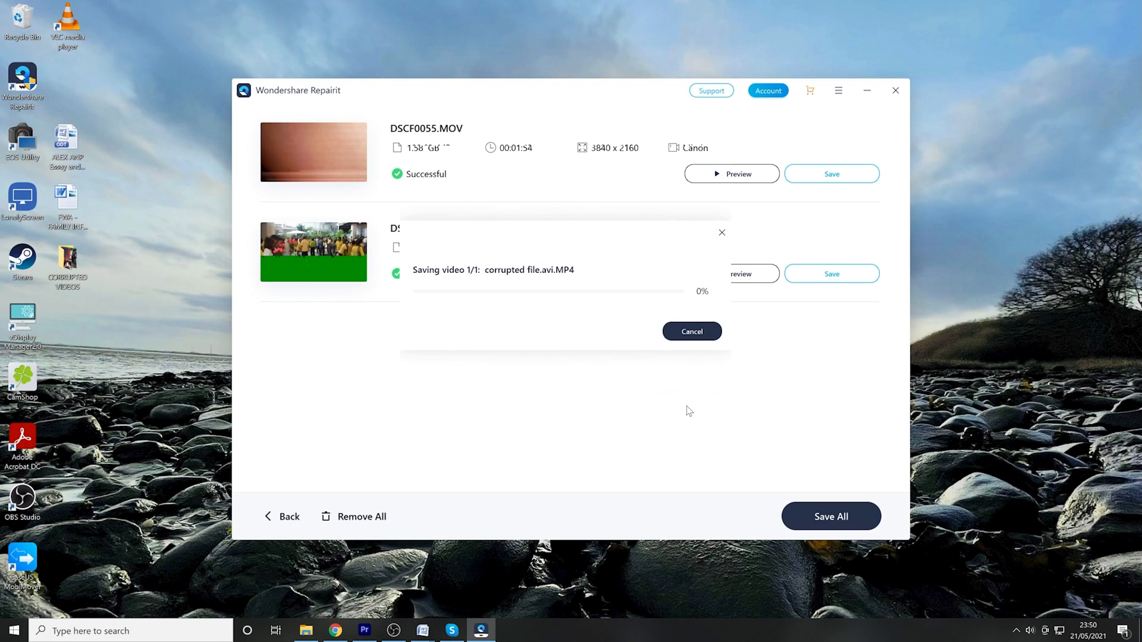